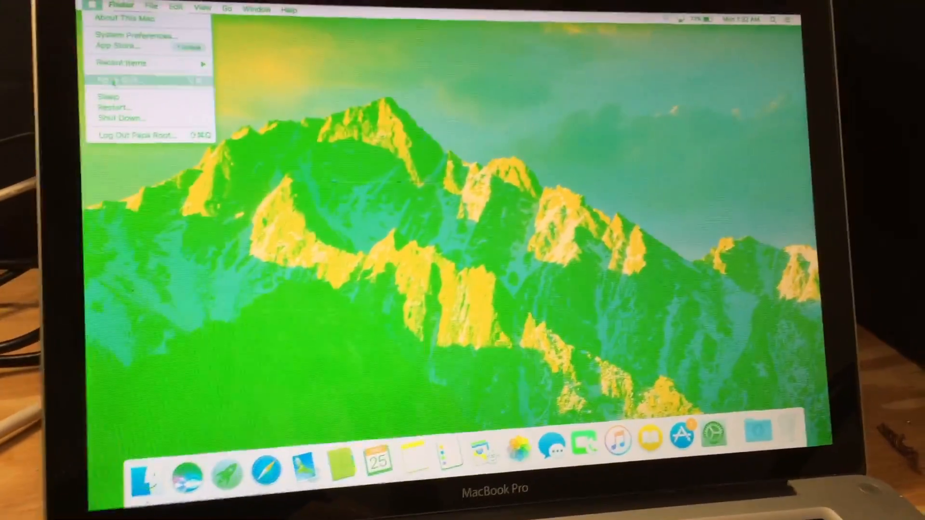
# Choose Shut Down… from the Apple menu to bring up the shutdown confirmation.
pyautogui.click(120, 118)
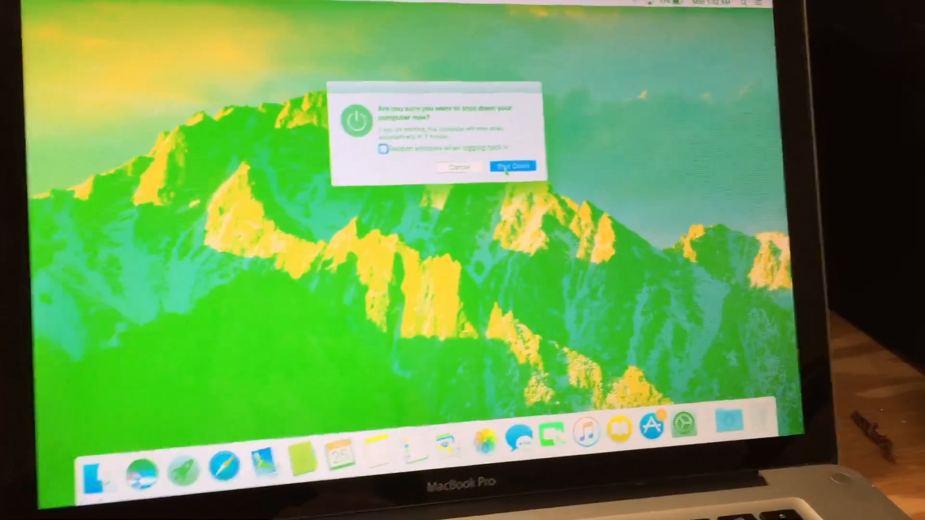